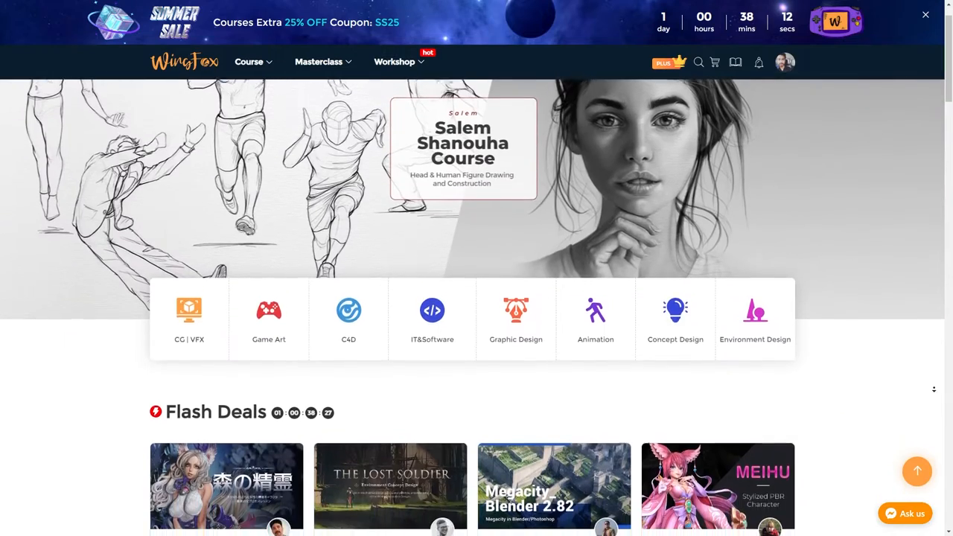
# Step: Scroll the homepage past categories, Flash Deals and Early Birds Fundraising down to the Recommend courses
pyautogui.scroll(-3)
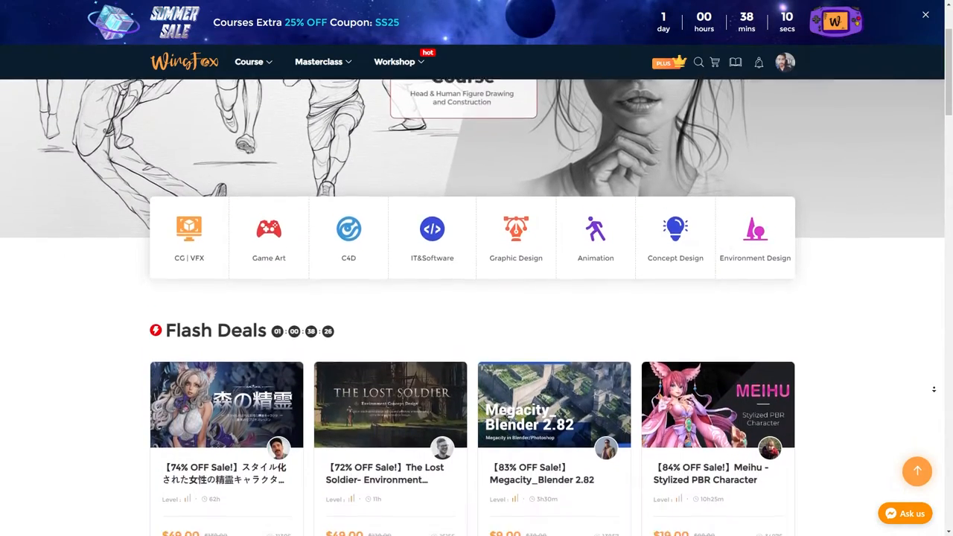
pyautogui.scroll(-3)
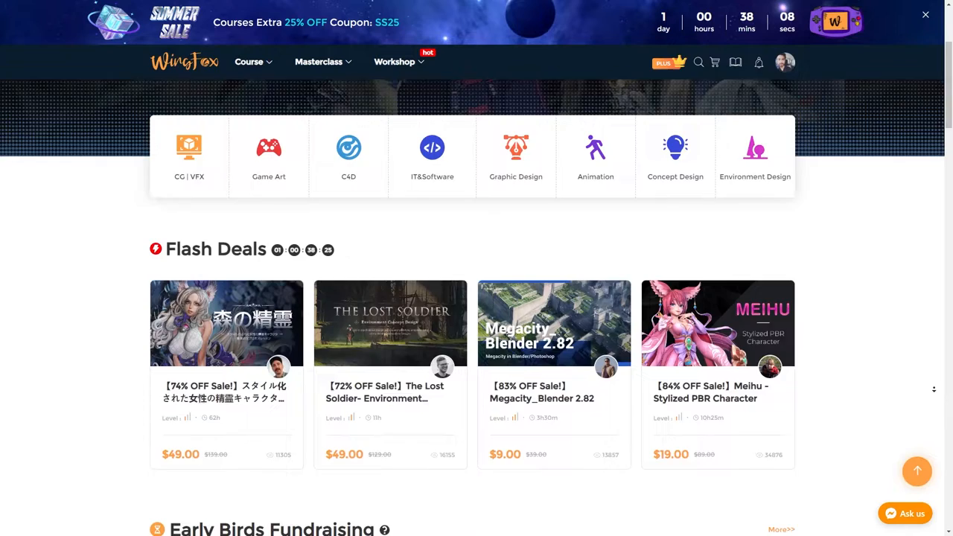
pyautogui.scroll(-3)
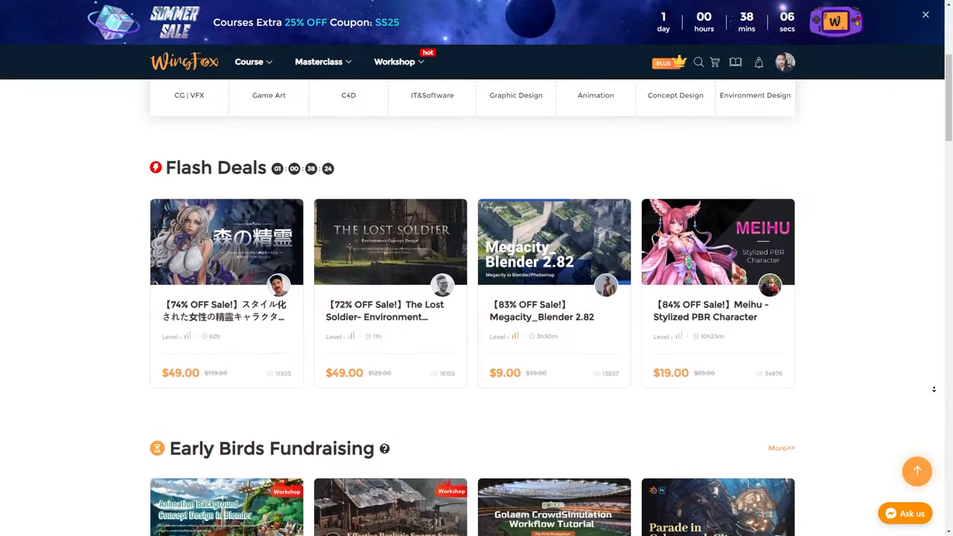
pyautogui.scroll(-3)
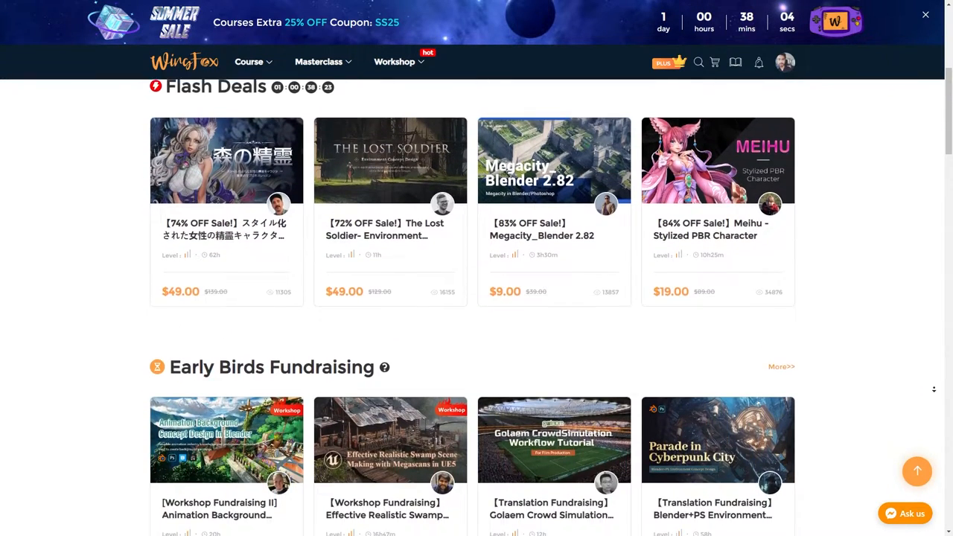
pyautogui.scroll(-3)
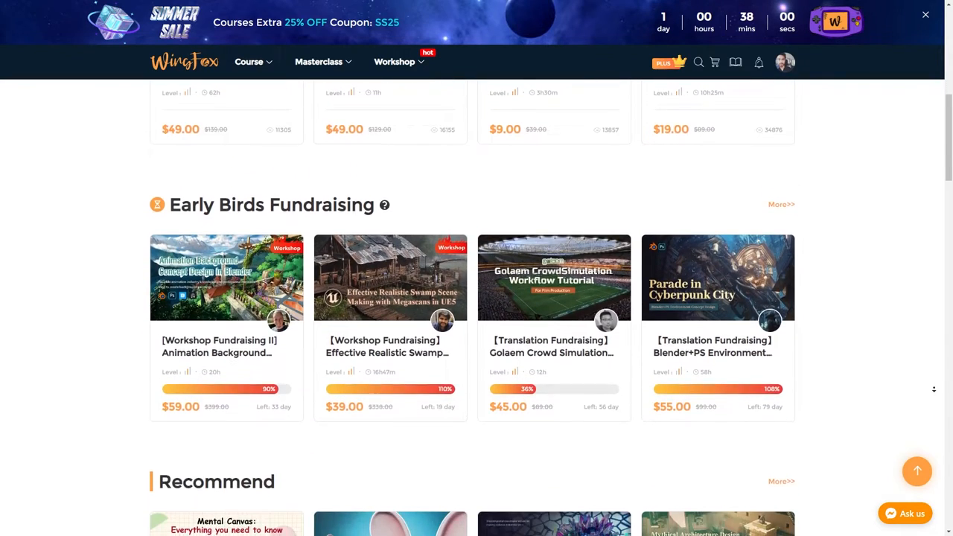
pyautogui.scroll(-3)
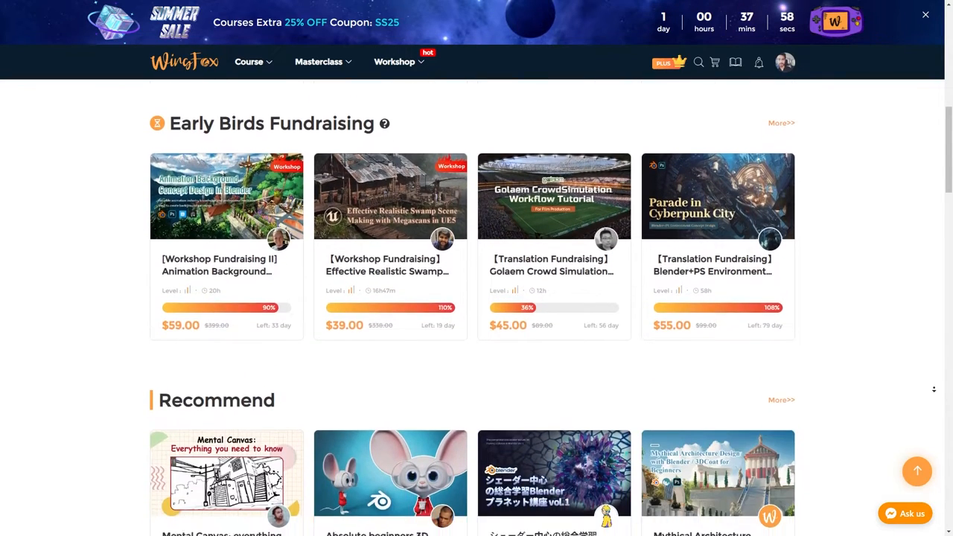
pyautogui.scroll(-3)
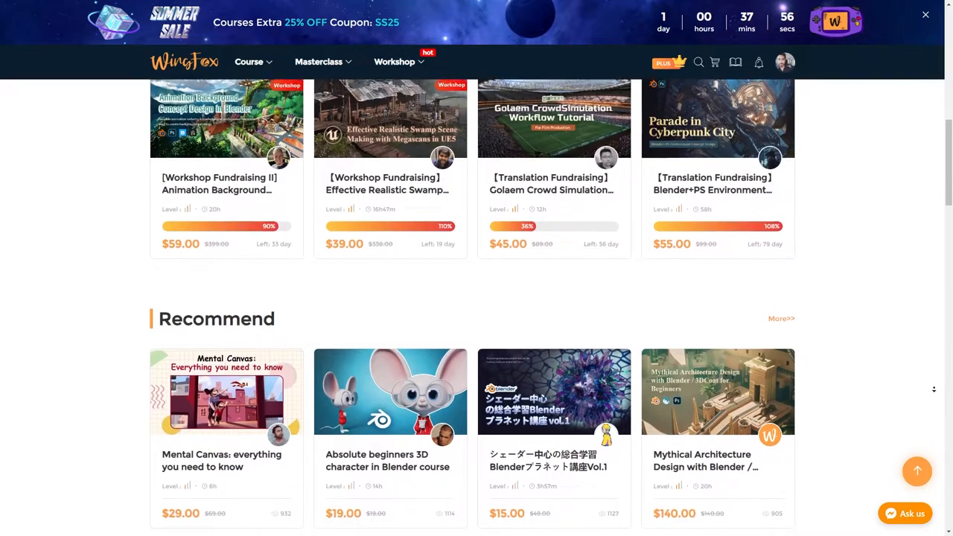
pyautogui.scroll(-3)
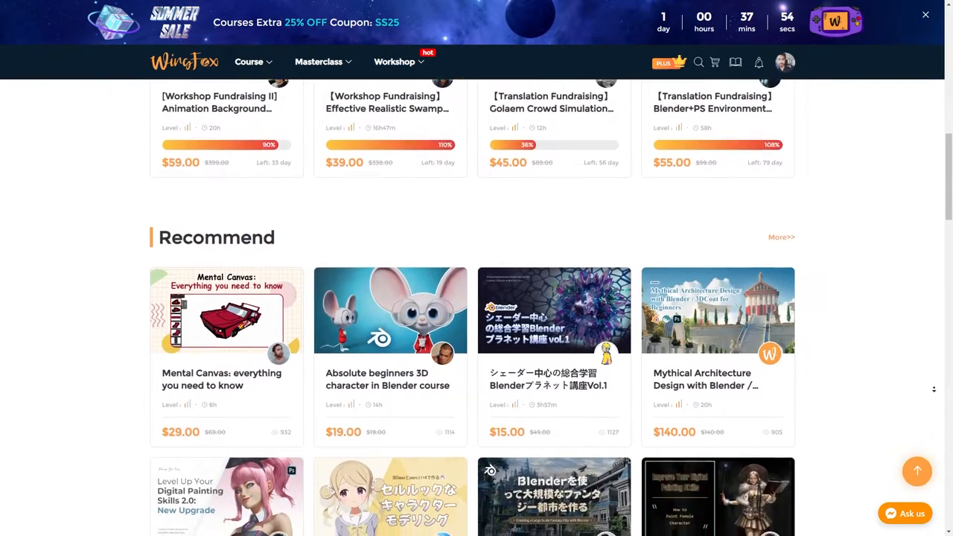
pyautogui.scroll(-3)
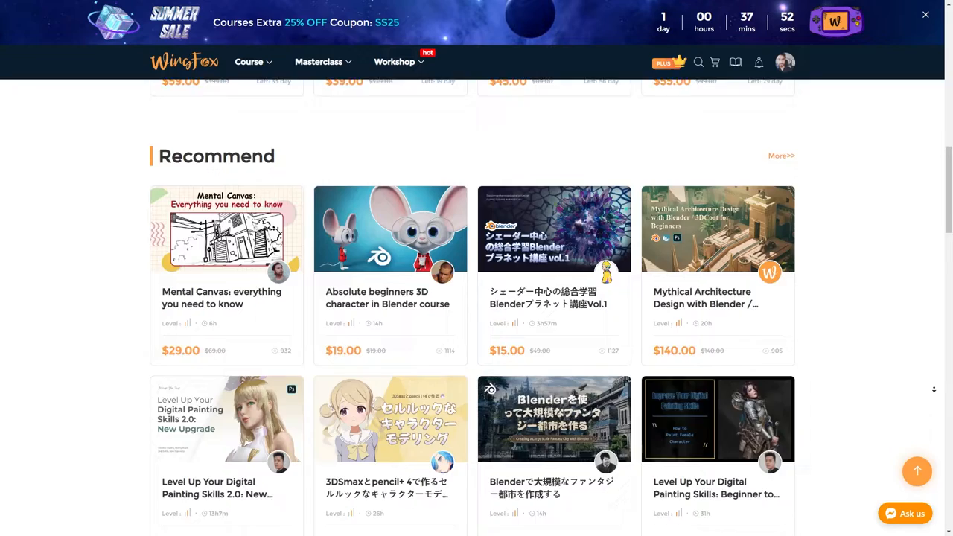
# Step: Scroll on past Recommend, IT&Software and Bundled Sale courses to the Join a Workshop section
pyautogui.scroll(-3)
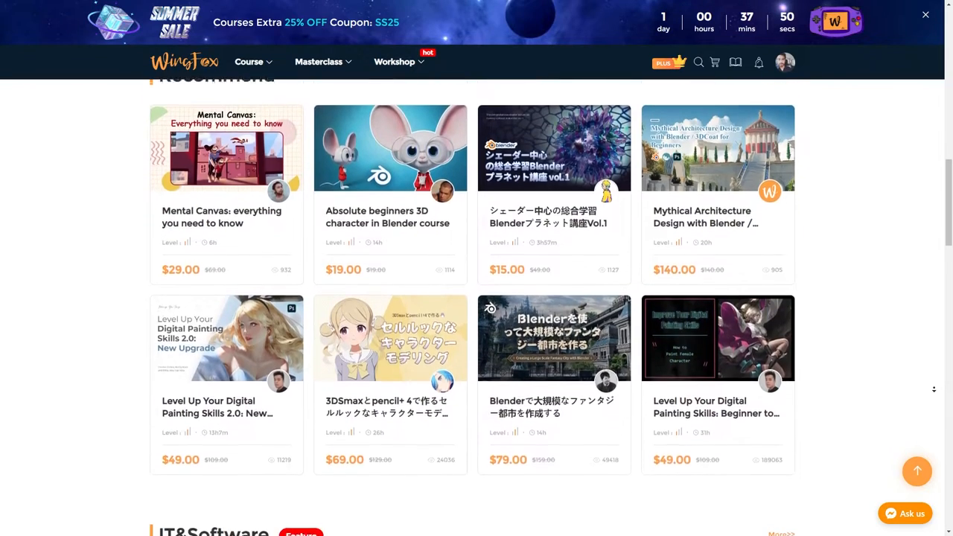
pyautogui.scroll(-3)
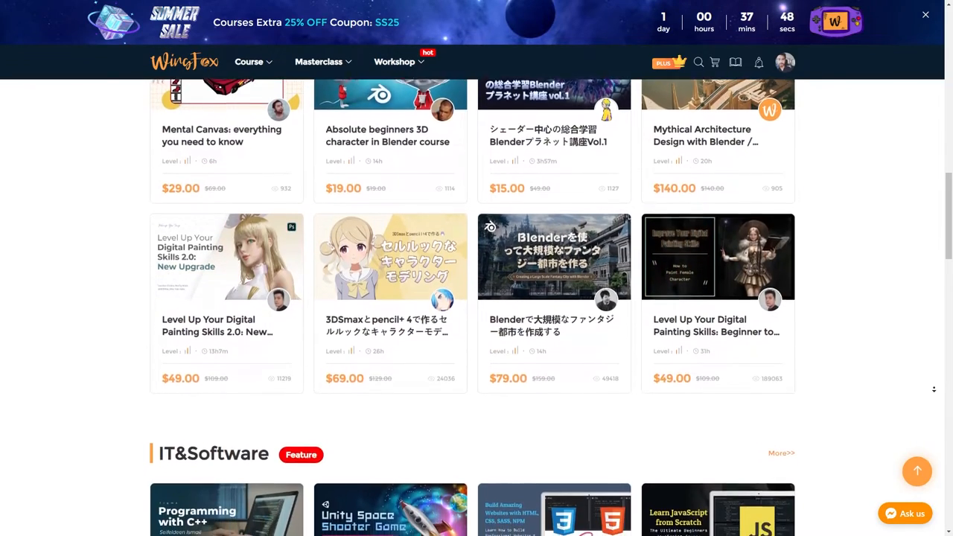
pyautogui.scroll(-3)
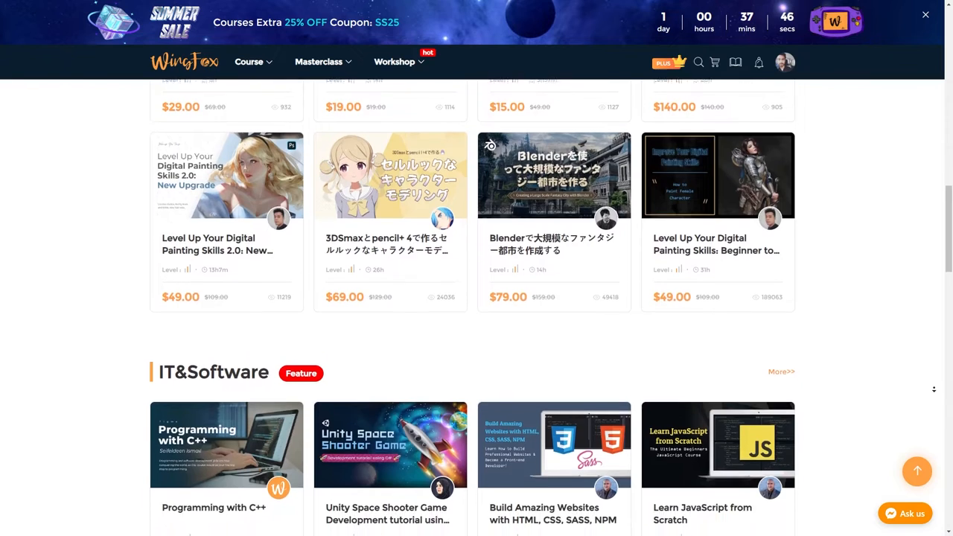
pyautogui.scroll(-3)
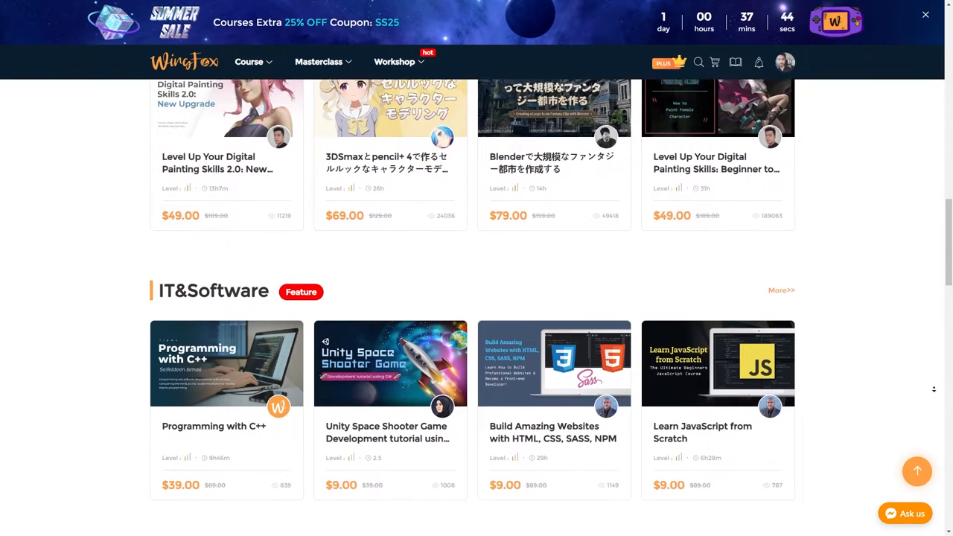
pyautogui.scroll(-3)
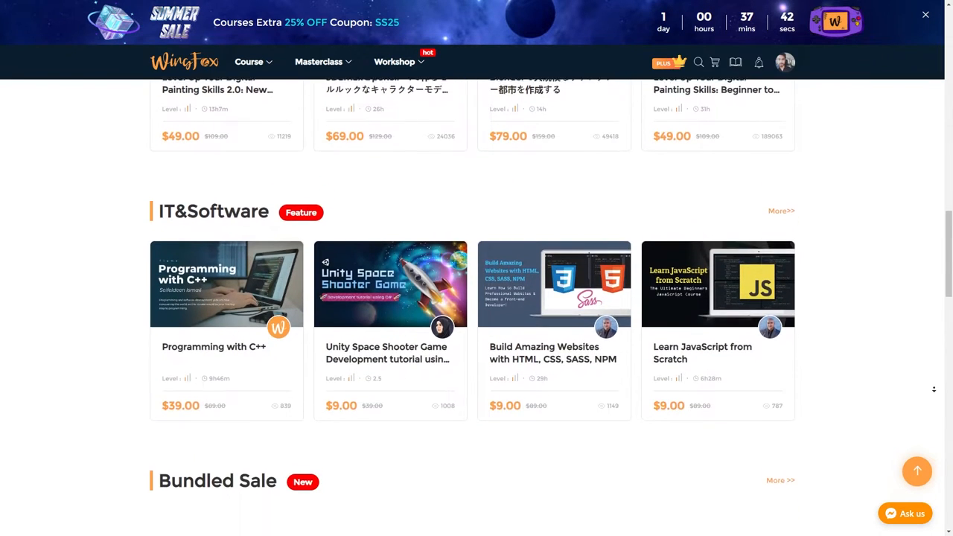
pyautogui.scroll(-3)
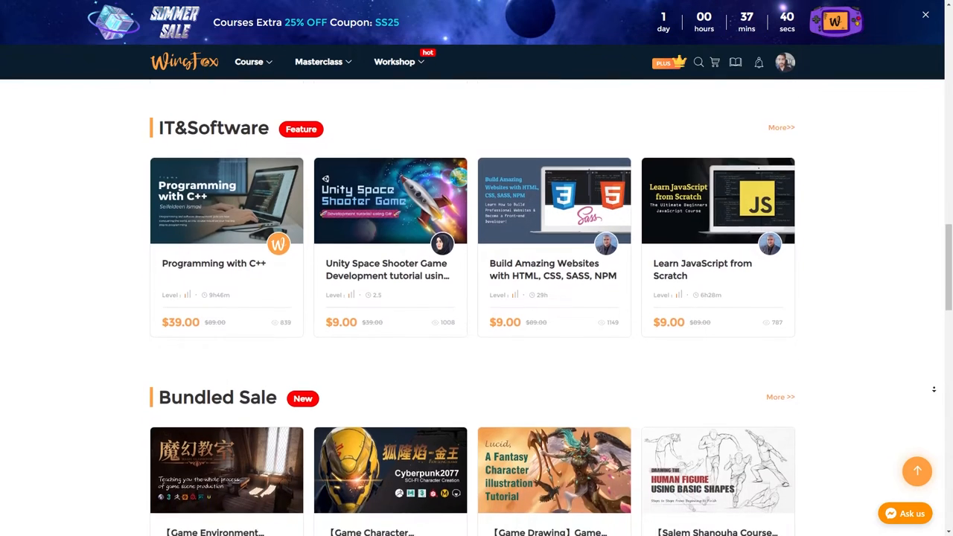
pyautogui.scroll(-3)
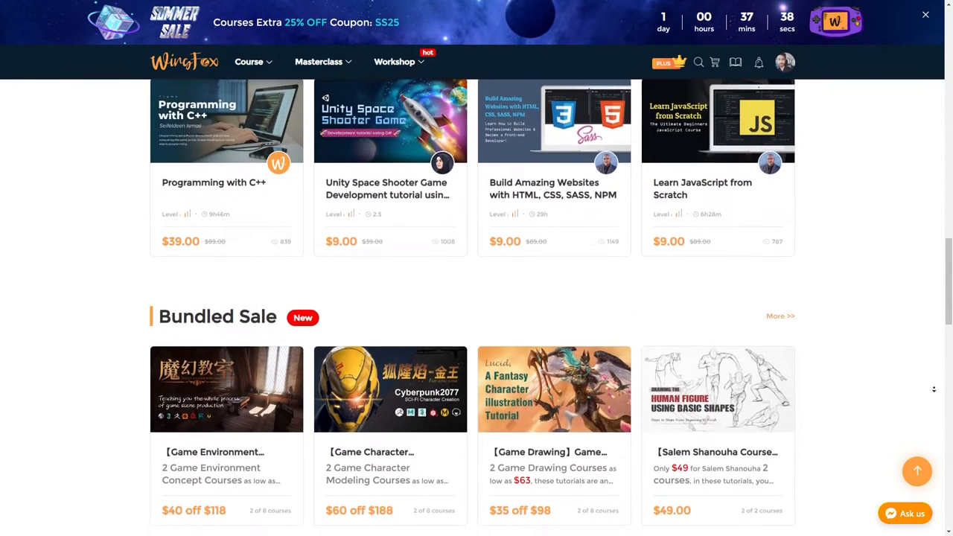
pyautogui.scroll(-3)
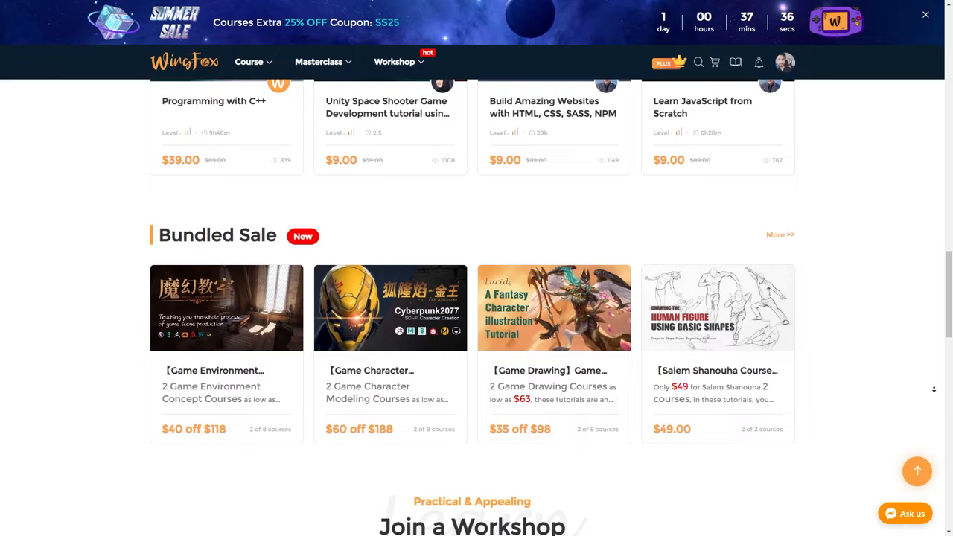
pyautogui.scroll(-3)
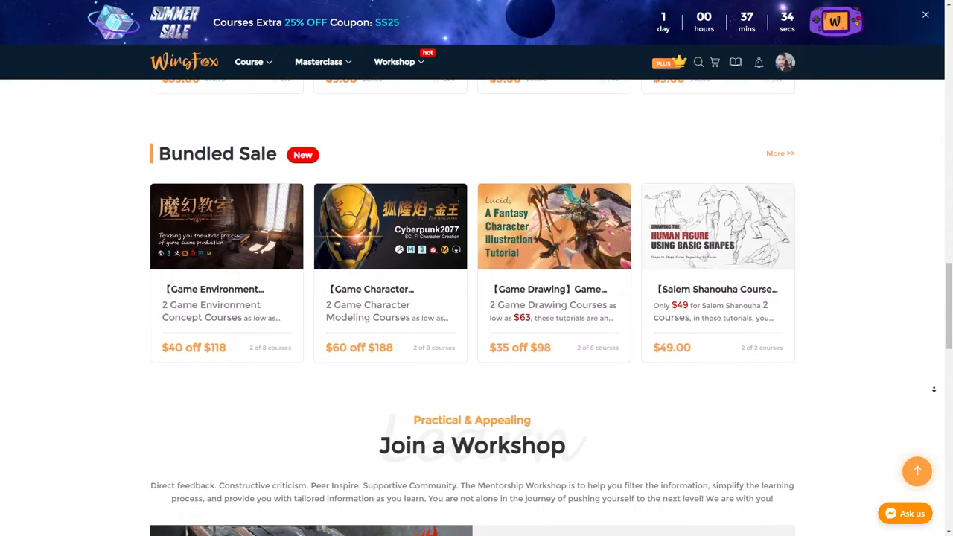
pyautogui.scroll(-3)
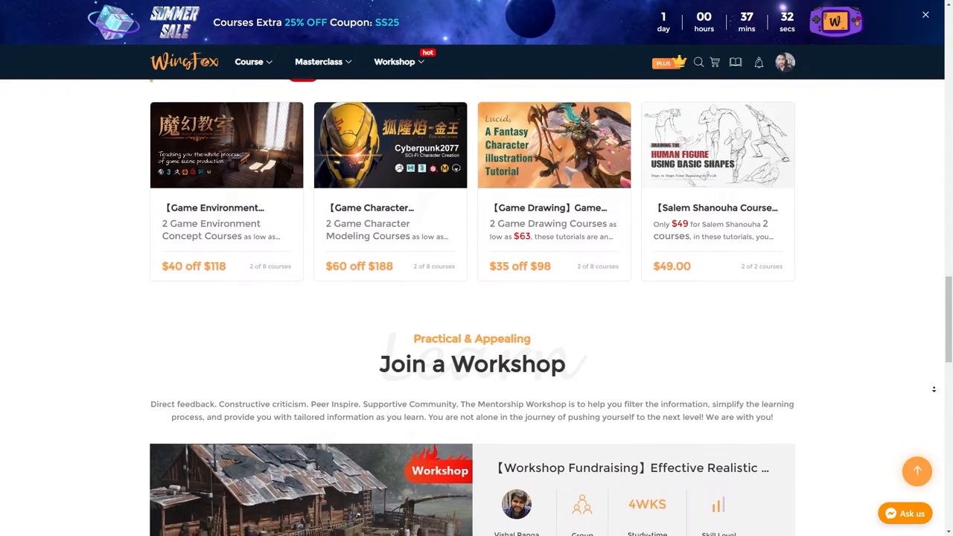
pyautogui.scroll(-3)
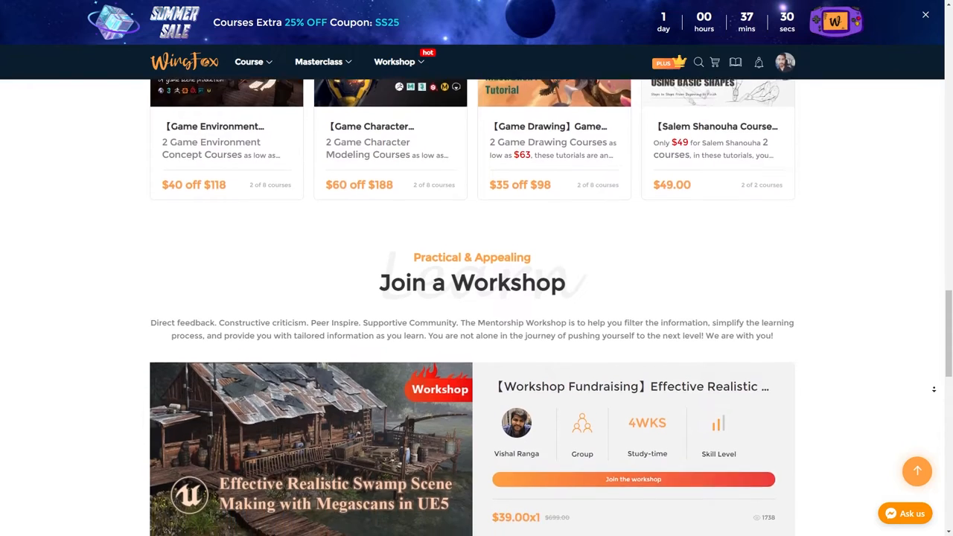
pyautogui.scroll(-3)
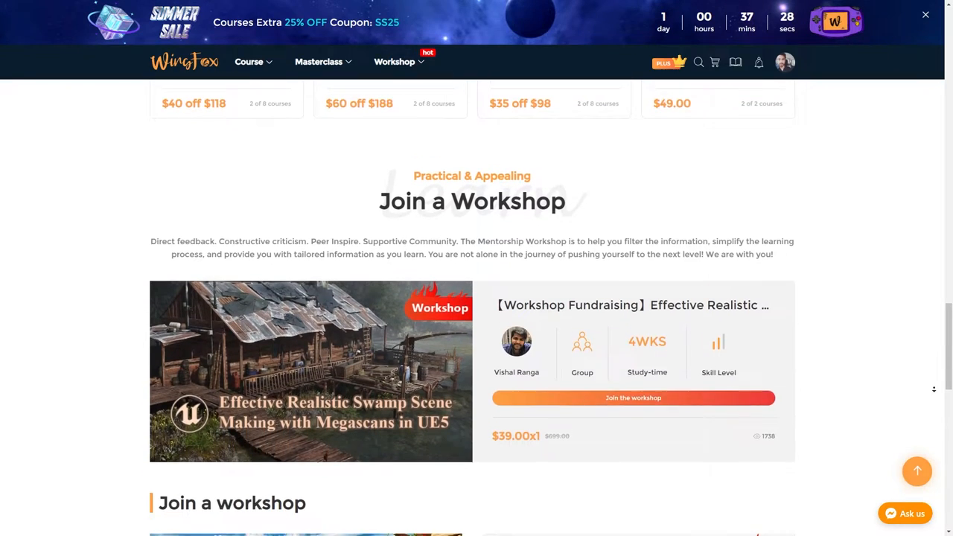
# Step: Reach the Lecturers from the Industry section and bring up the lecturer's ArtStation portfolio
pyautogui.click(250, 62)
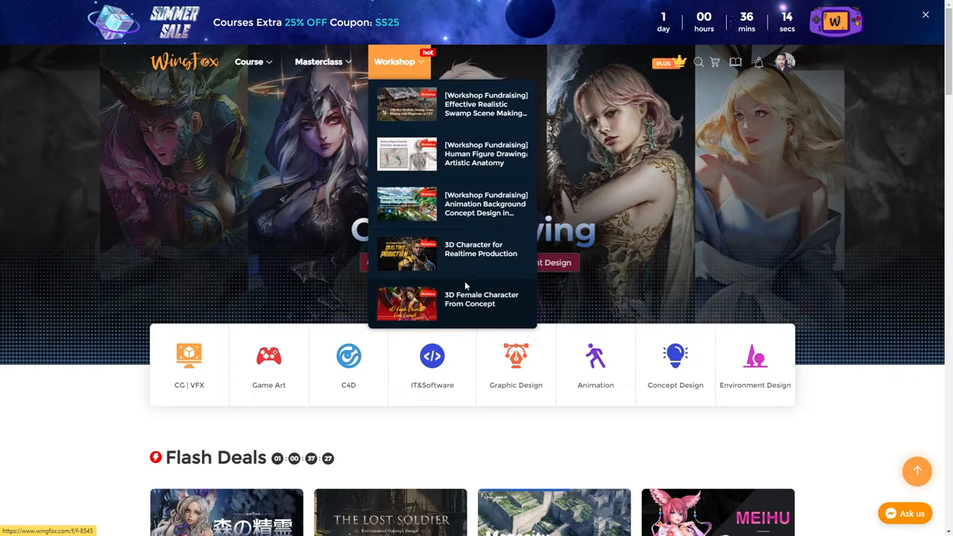
pyautogui.click(395, 61)
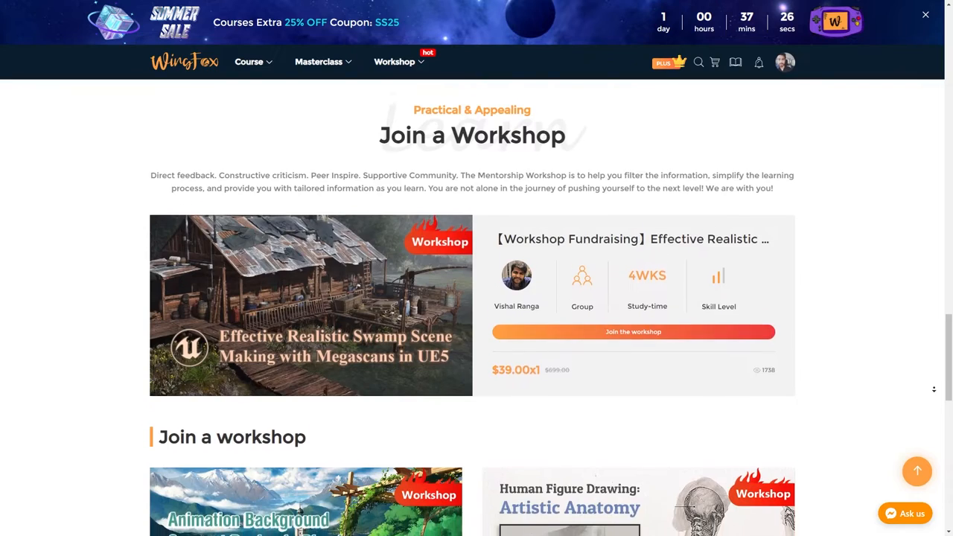
pyautogui.scroll(-3)
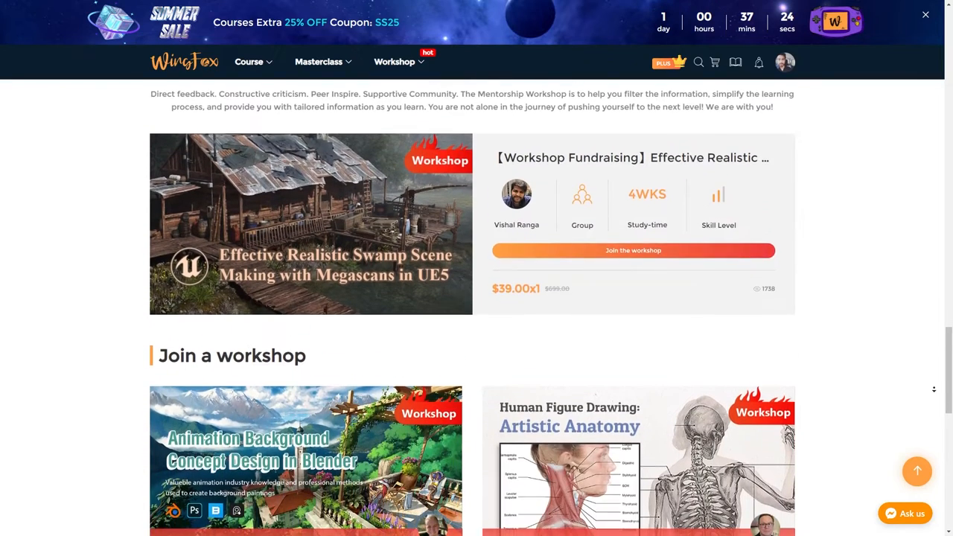
pyautogui.scroll(-3)
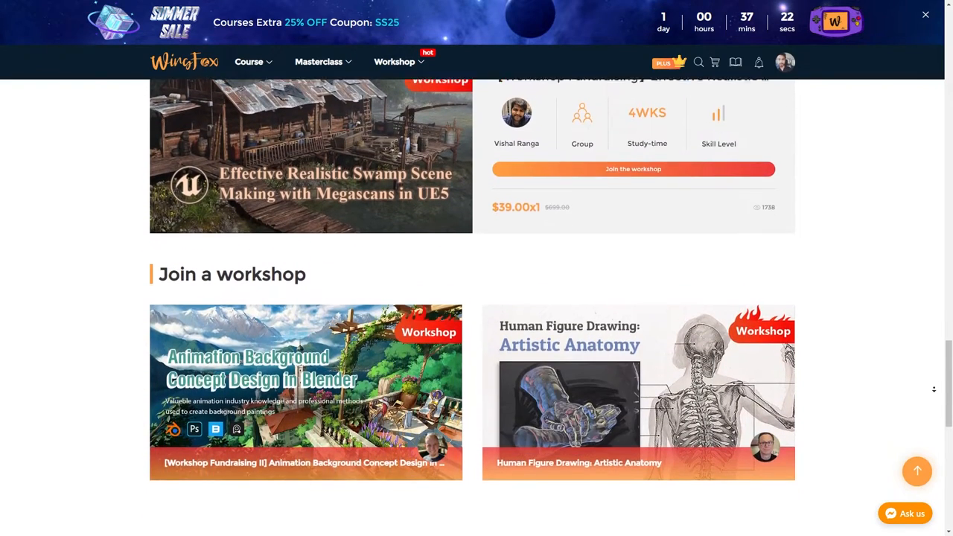
pyautogui.scroll(-3)
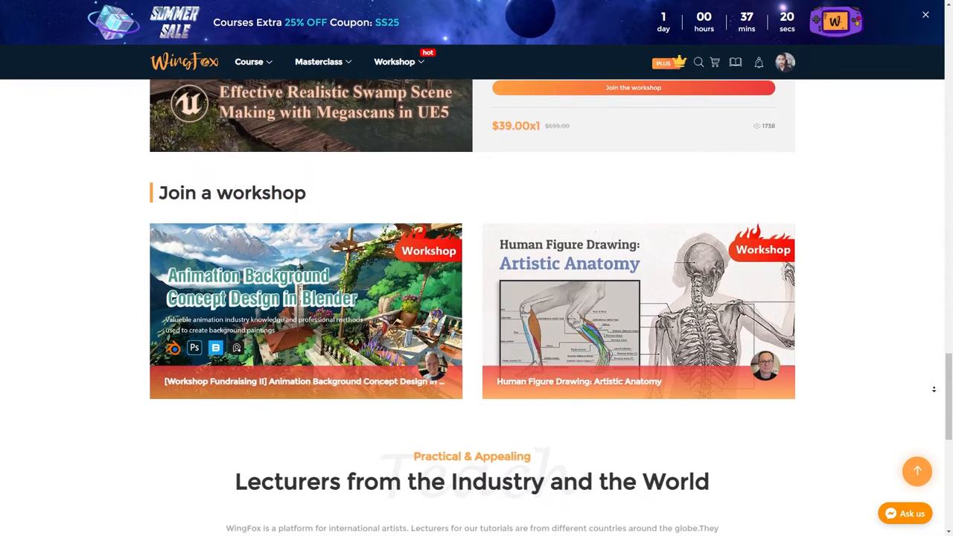
pyautogui.scroll(-3)
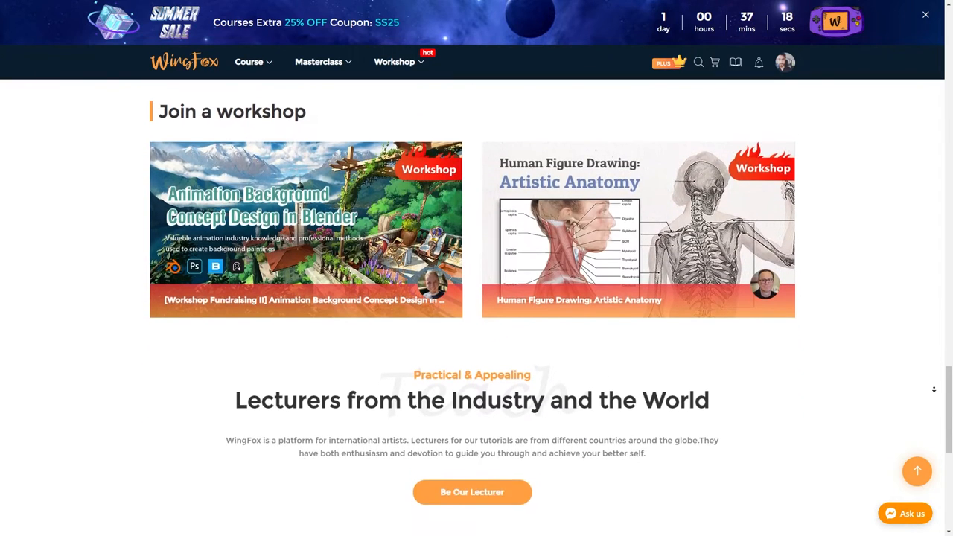
pyautogui.scroll(-3)
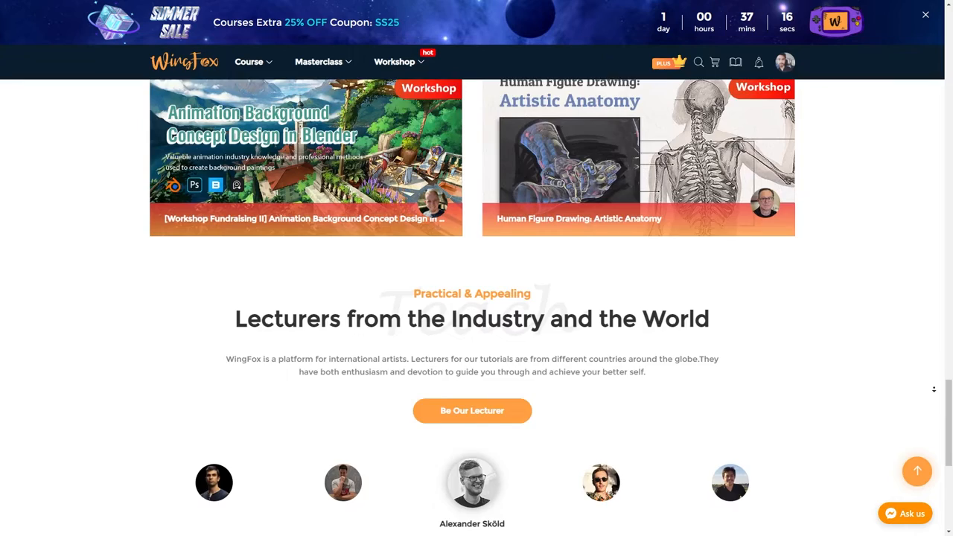
pyautogui.scroll(-3)
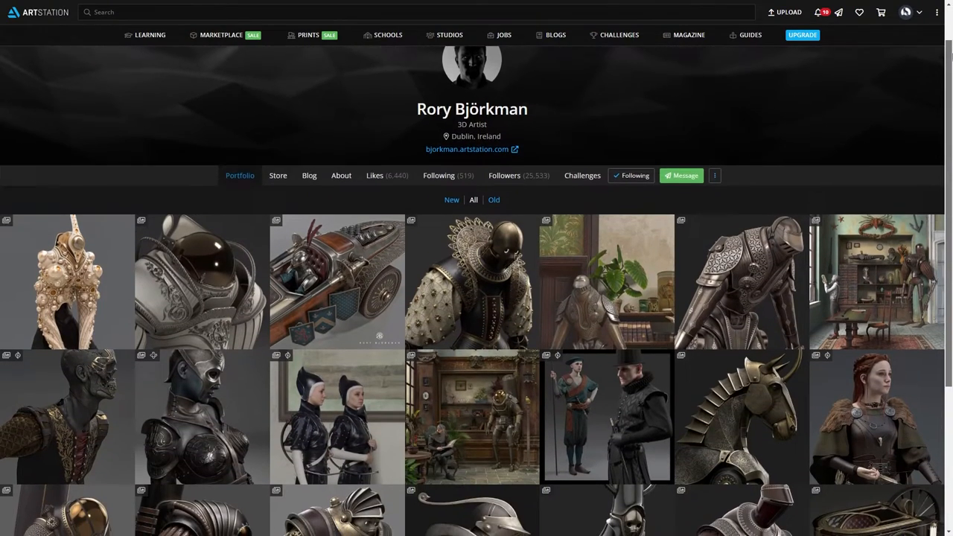
# Step: Browse the portfolio thumbnails and open the Jousting Car artwork
pyautogui.scroll(-3)
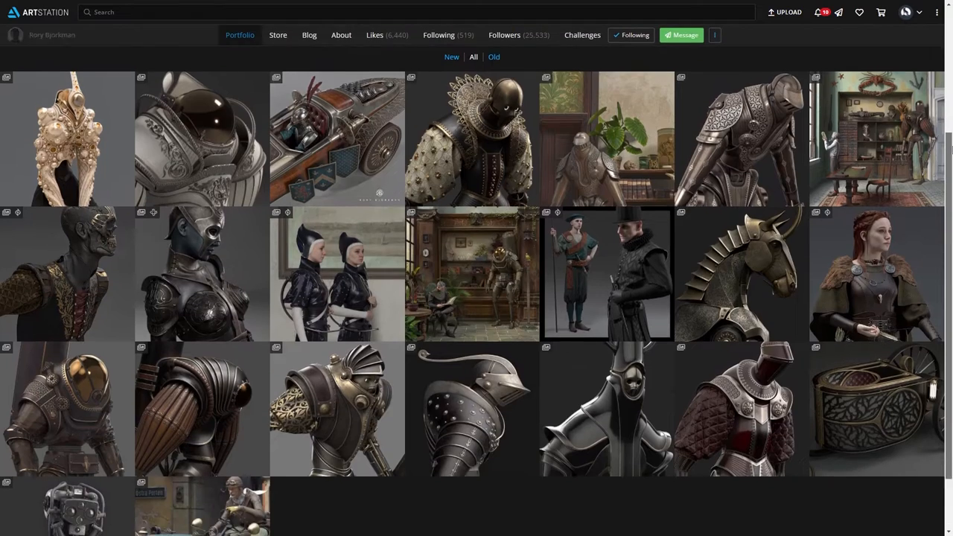
pyautogui.scroll(-3)
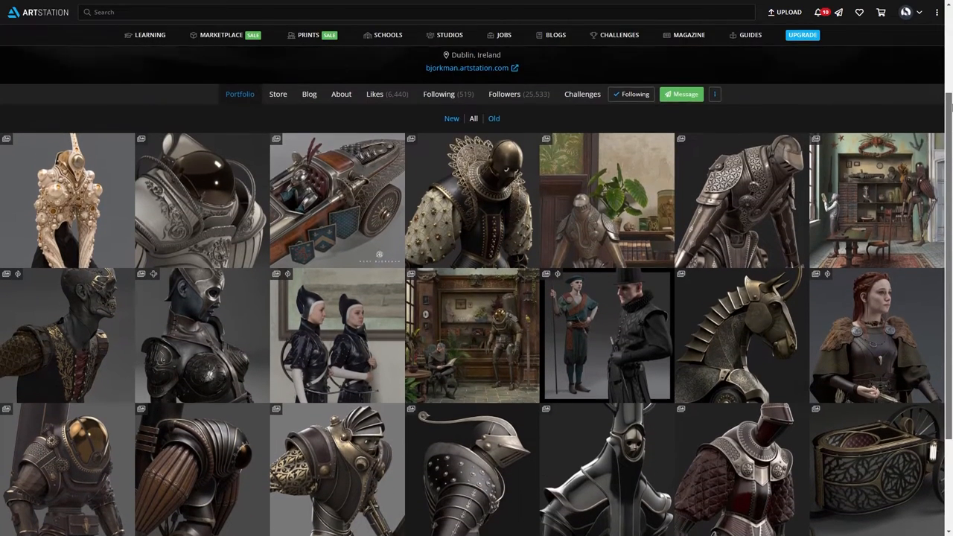
pyautogui.scroll(3)
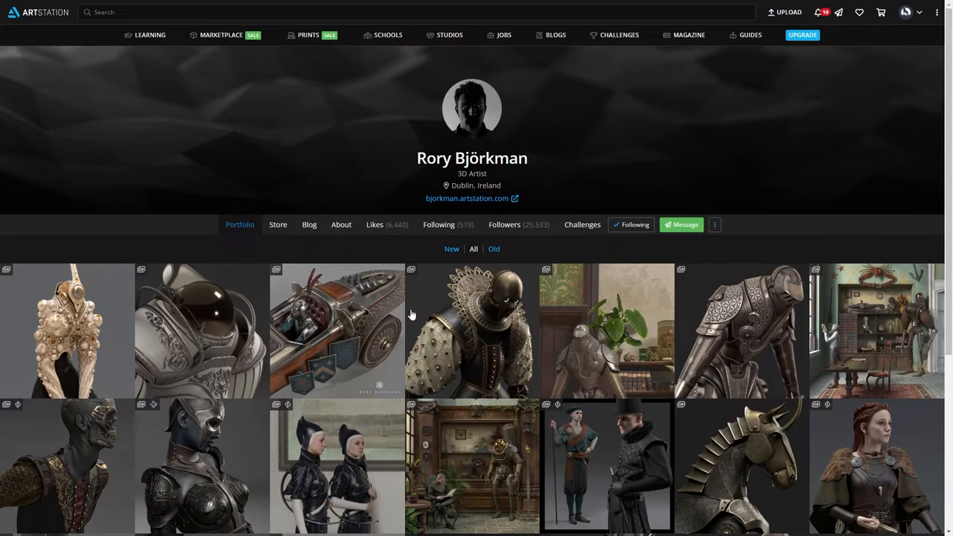
pyautogui.click(336, 330)
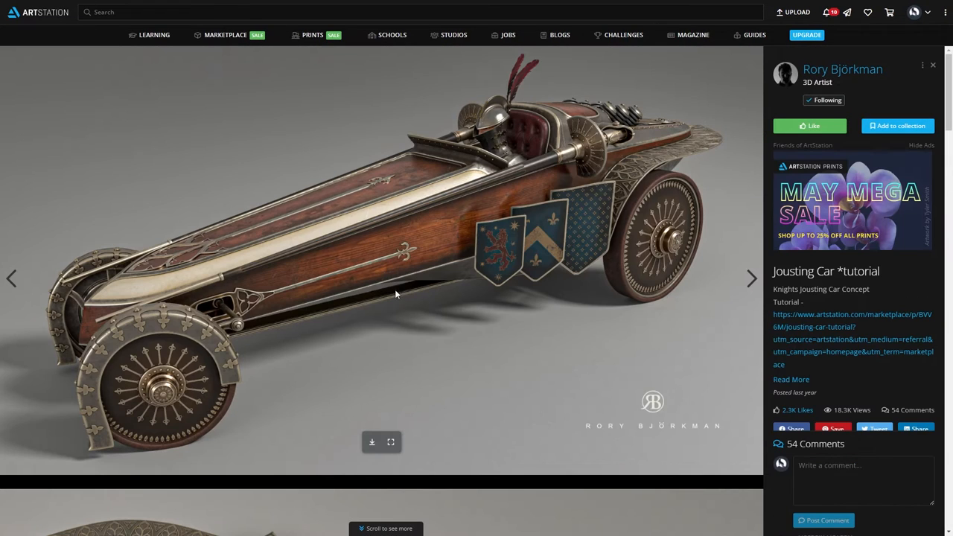
# Step: Look through the Jousting Car project images down the page
pyautogui.scroll(-3)
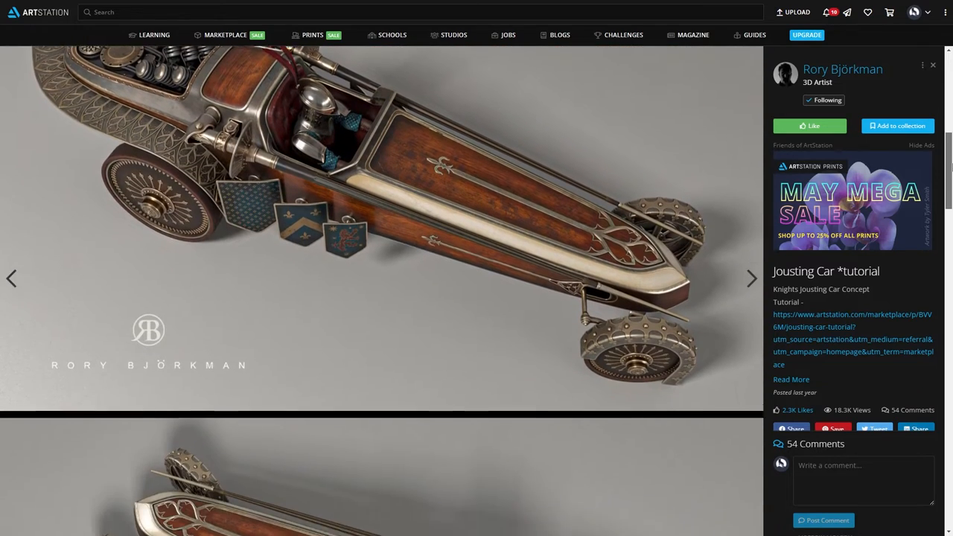
pyautogui.scroll(-3)
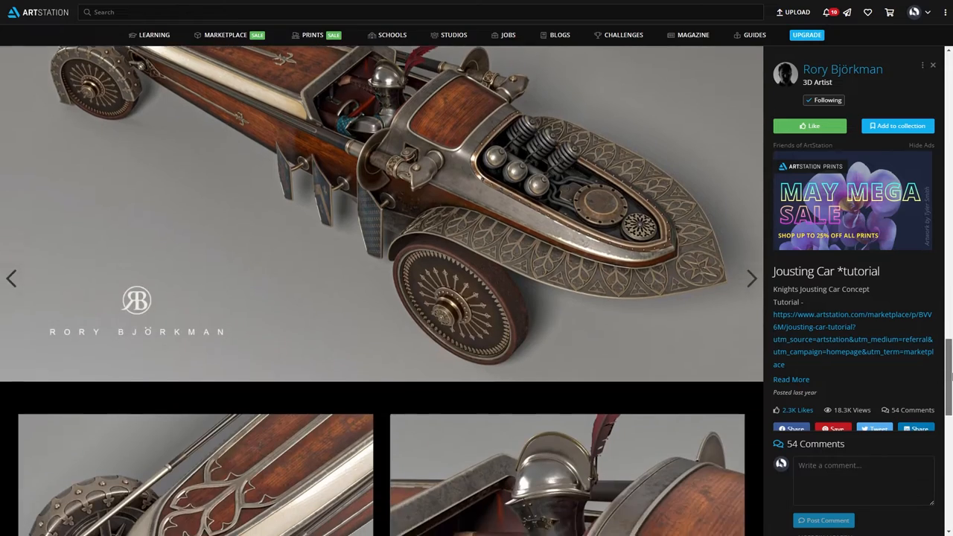
pyautogui.scroll(-3)
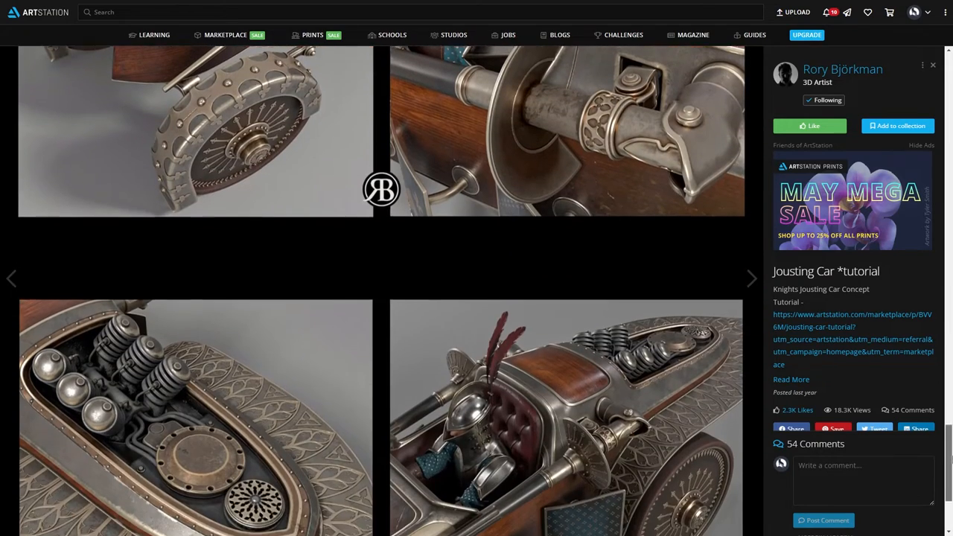
pyautogui.scroll(-3)
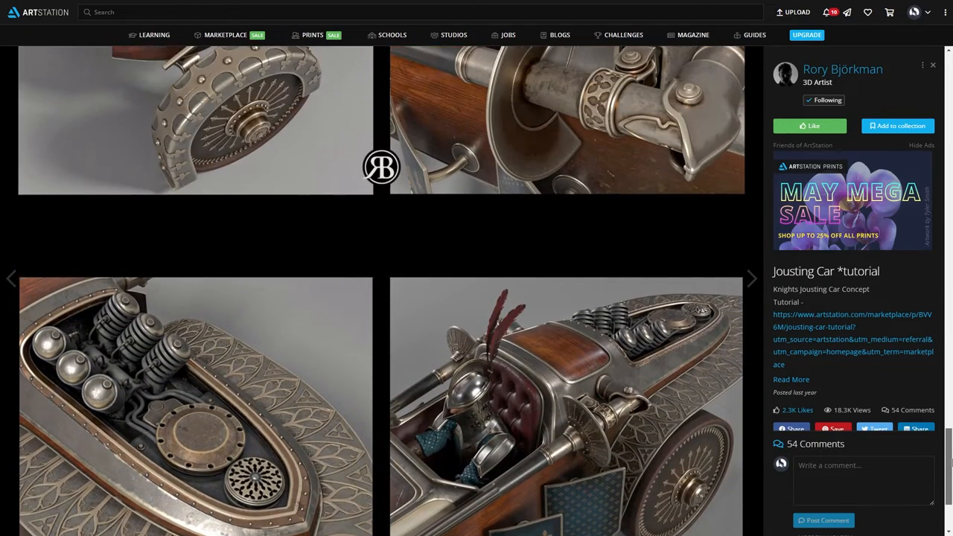
pyautogui.scroll(-3)
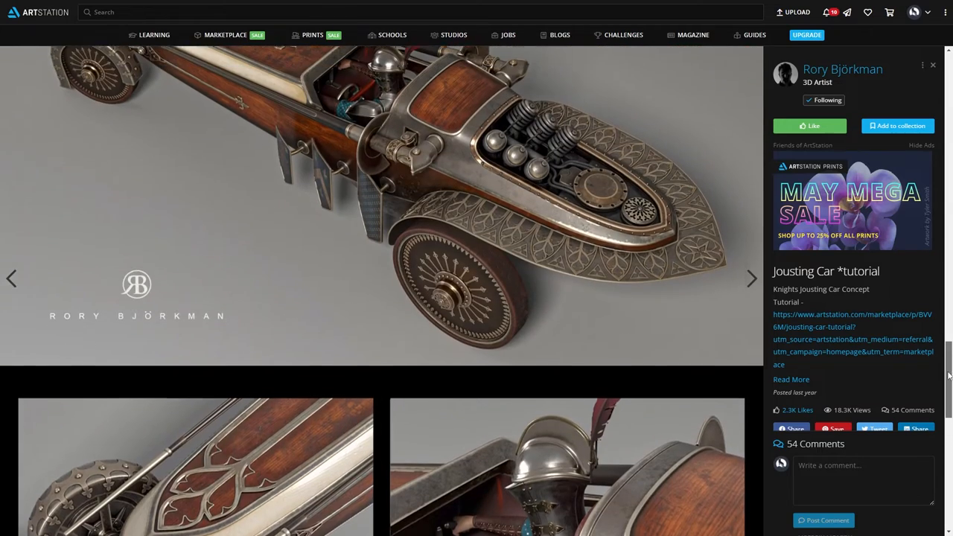
pyautogui.scroll(-3)
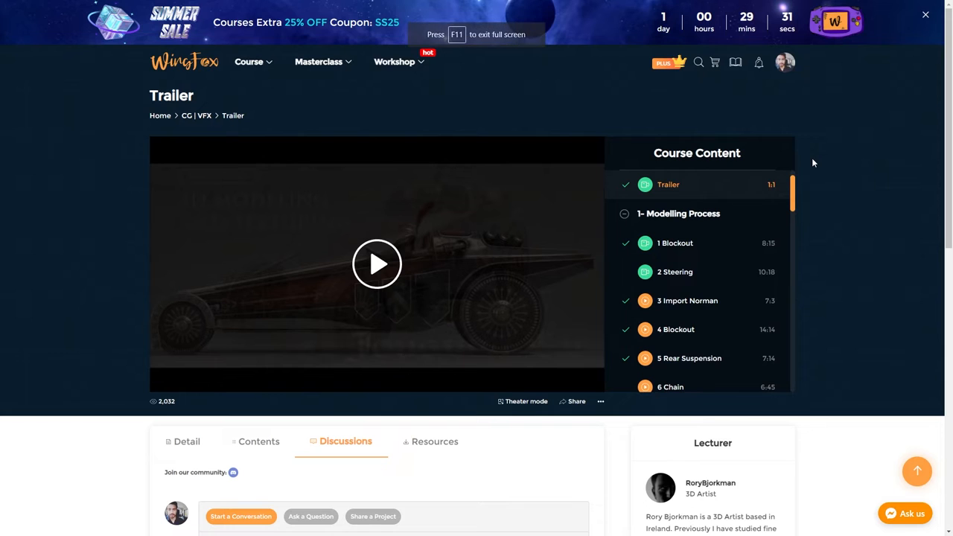
pyautogui.moveTo(840, 180)
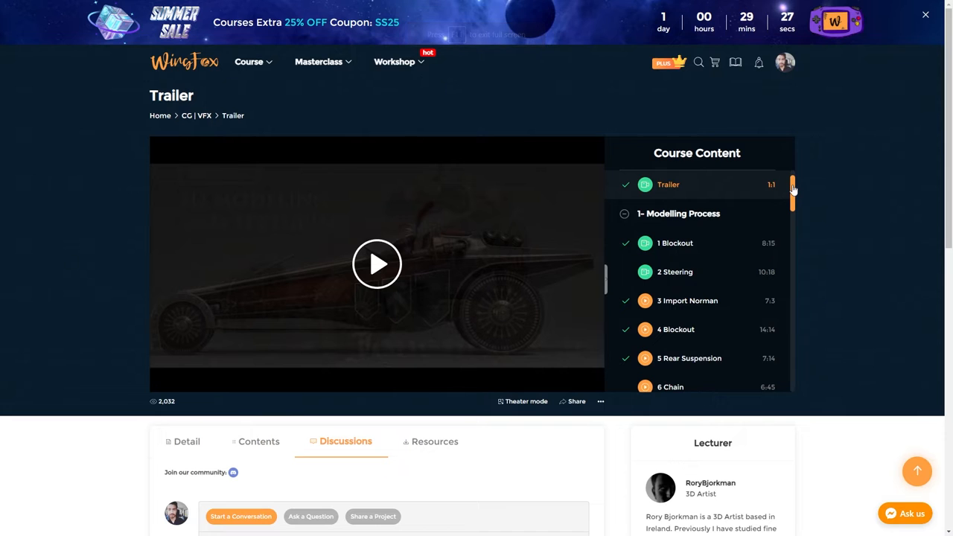
pyautogui.scroll(-3)
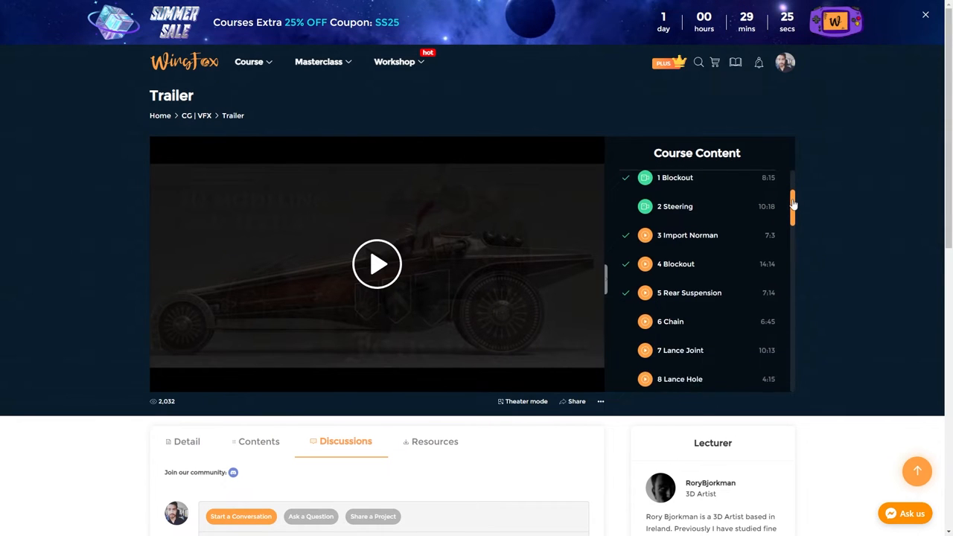
pyautogui.scroll(-3)
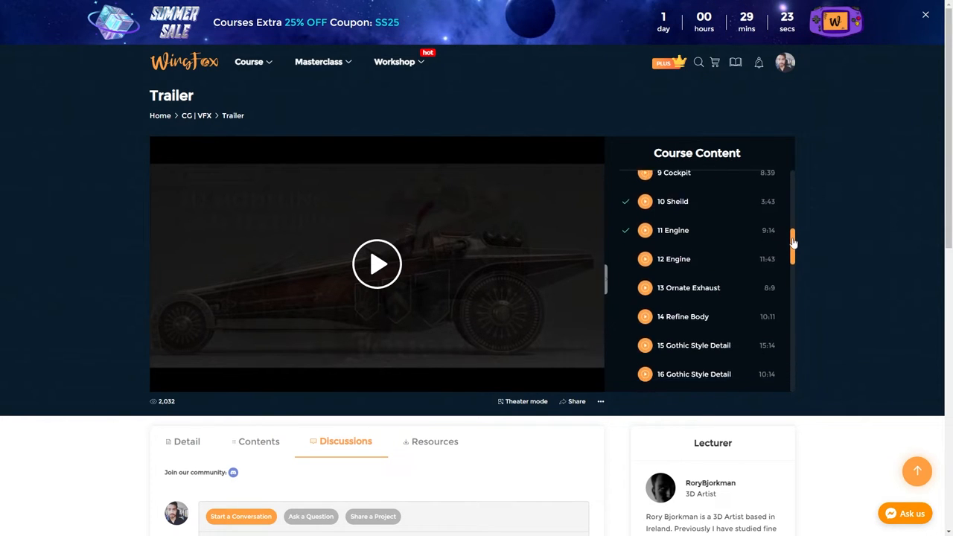
pyautogui.scroll(-3)
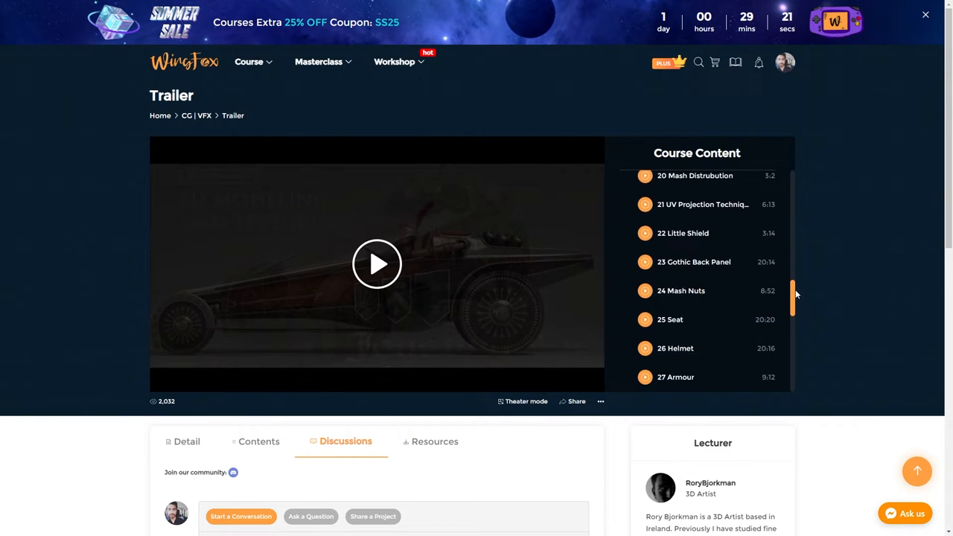
pyautogui.scroll(-3)
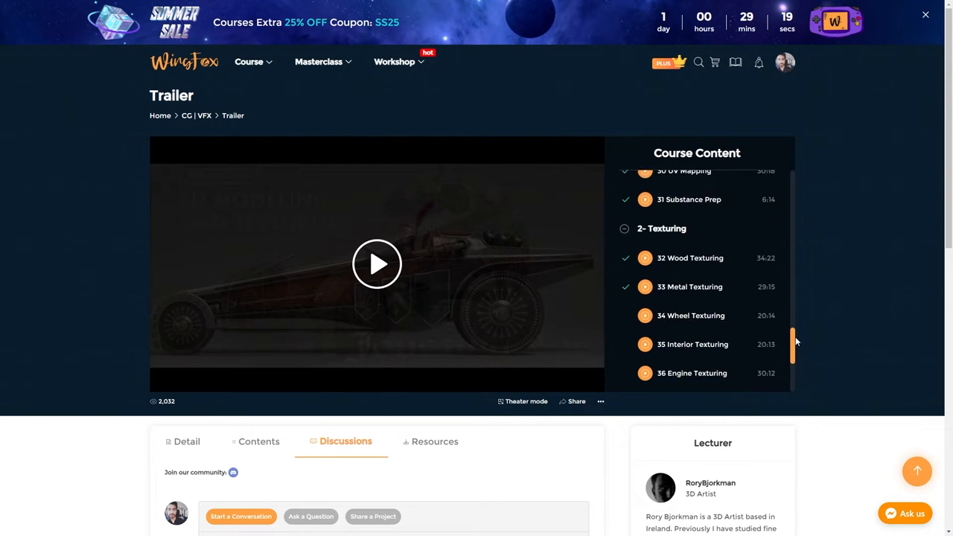
pyautogui.scroll(-3)
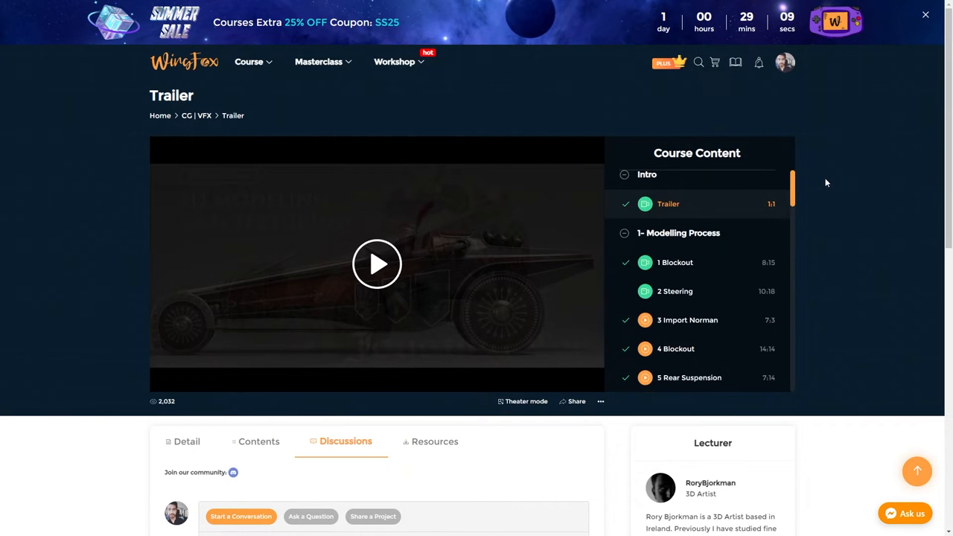
pyautogui.click(377, 264)
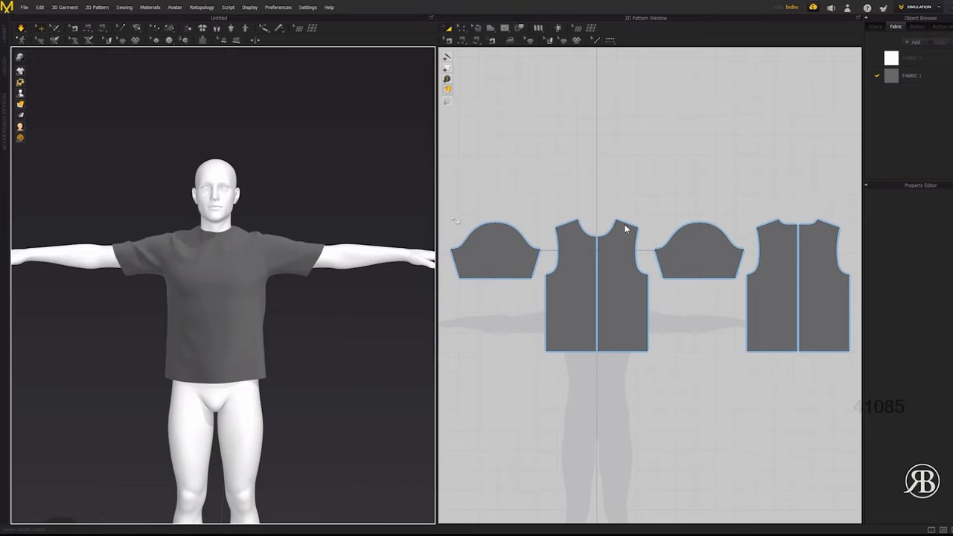
# Step: Extend the sleeve pattern pieces in the 2D Pattern window to give the shirt long sleeves
pyautogui.click(512, 236)
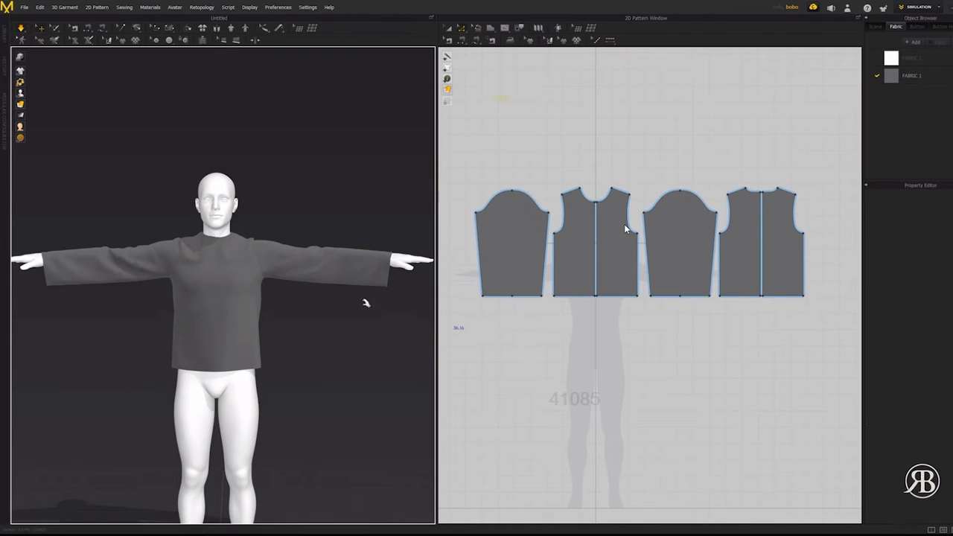
pyautogui.rightClick(626, 229)
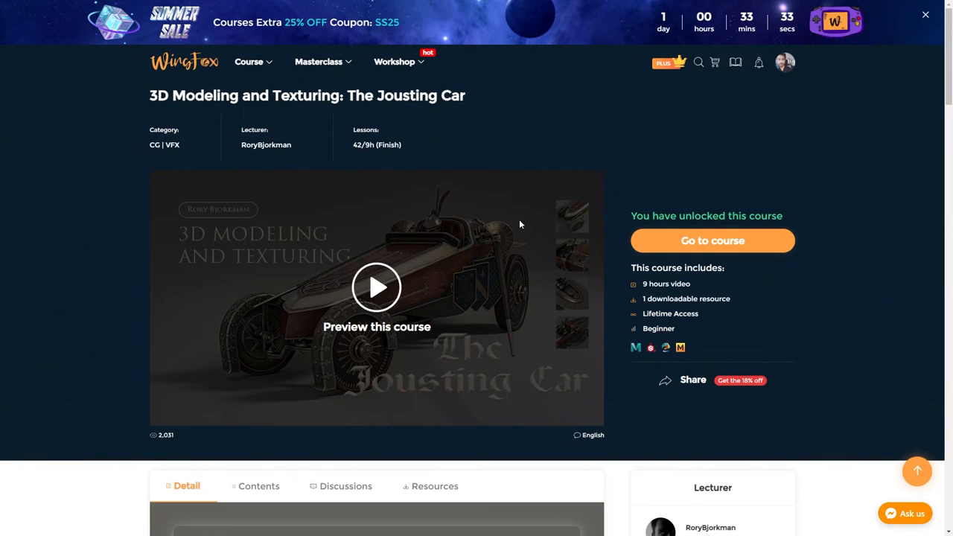
pyautogui.moveTo(587, 235)
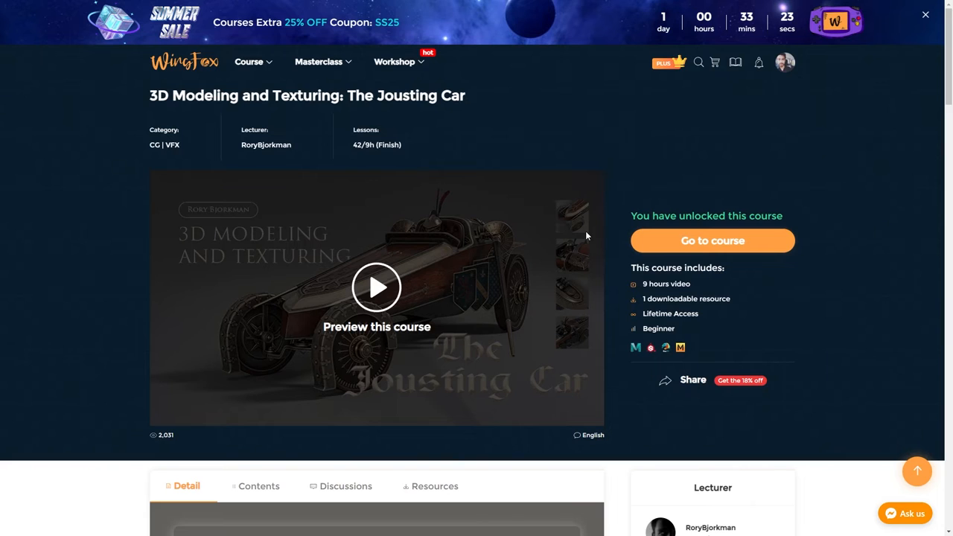
# Step: Draft a 'Great work' comment in the course Discussions box
pyautogui.scroll(-3)
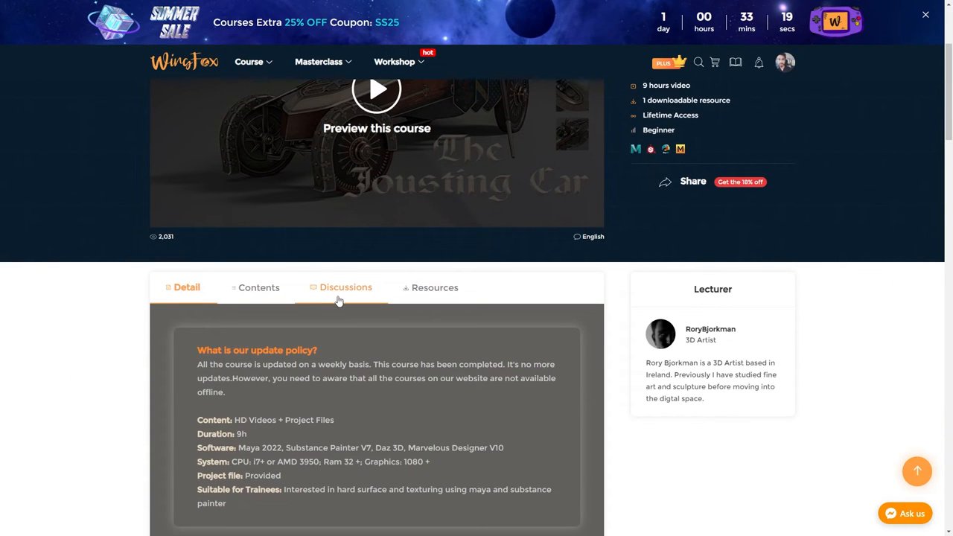
pyautogui.click(346, 287)
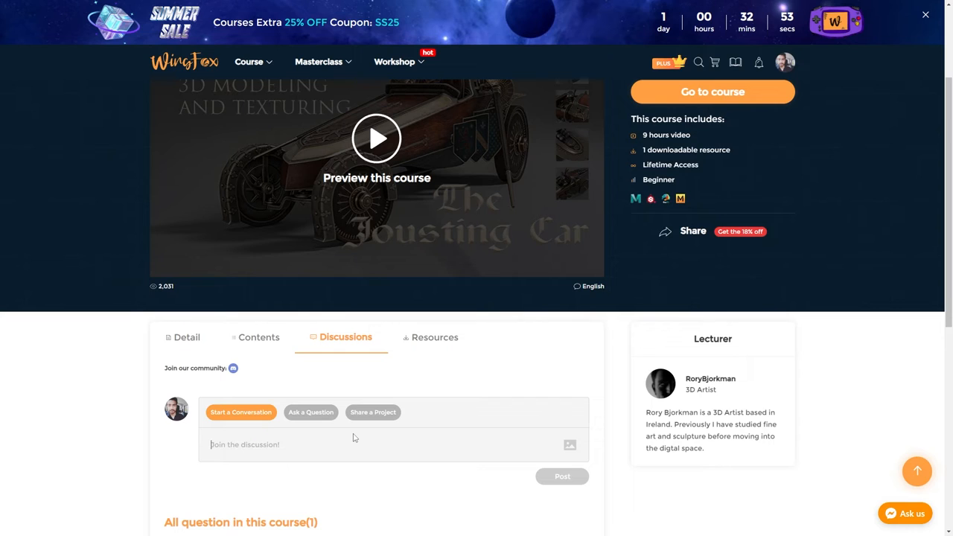
pyautogui.write('Great work')
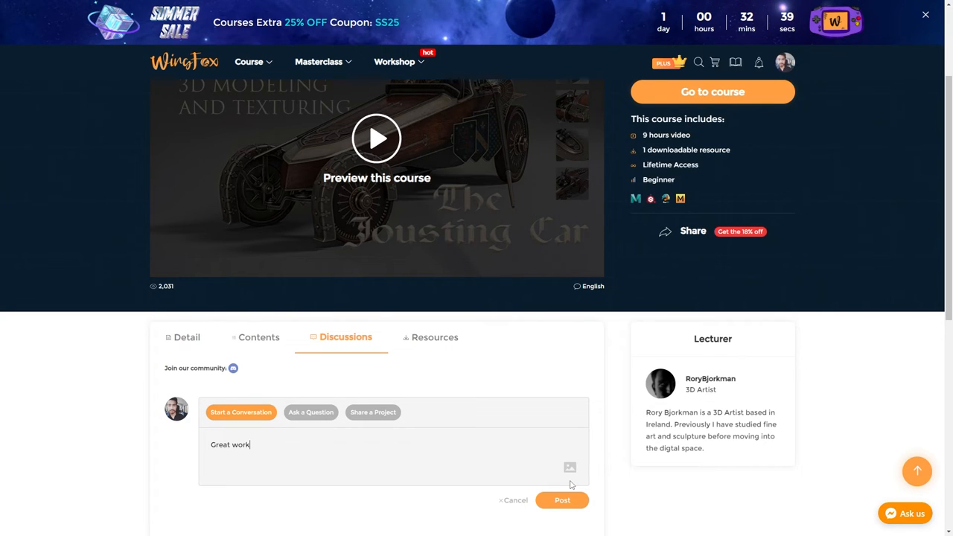
# Step: Return to the trailer page and scroll Course Content to the wheel, lance and shield lessons
pyautogui.click(377, 138)
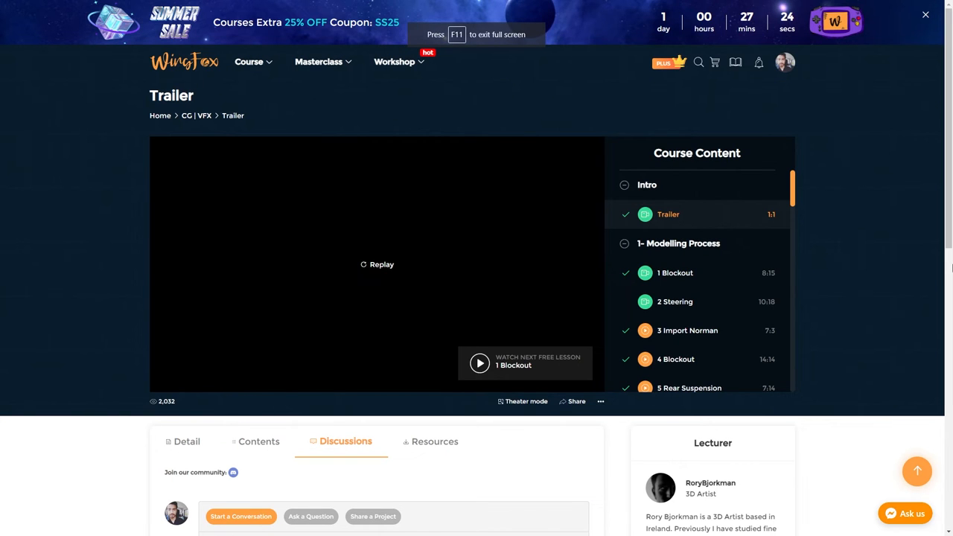
pyautogui.scroll(-3)
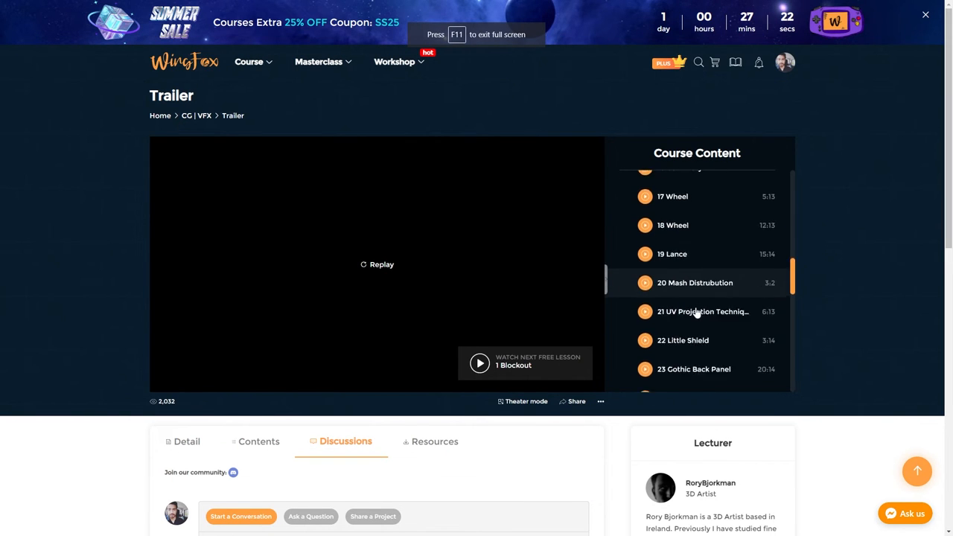